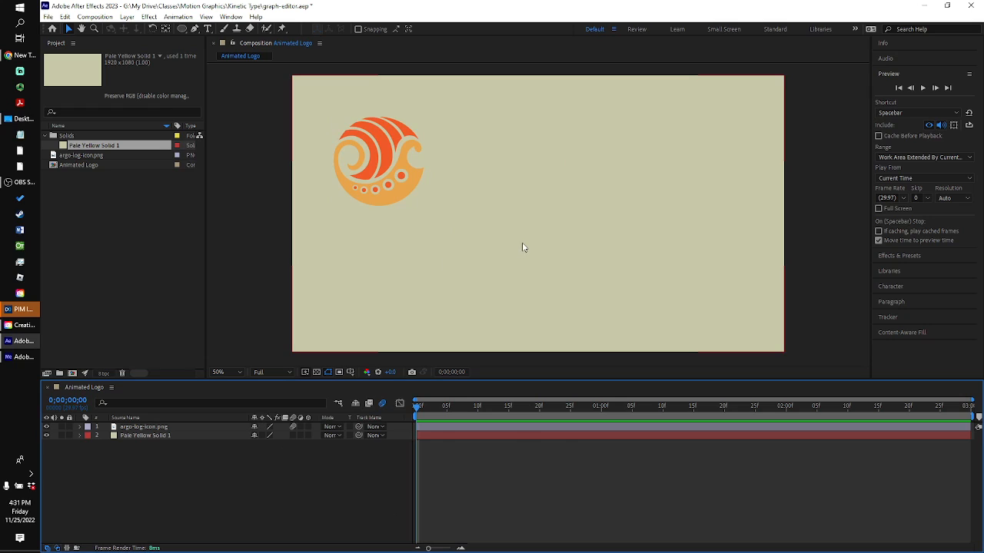
mouse_move(507, 218)
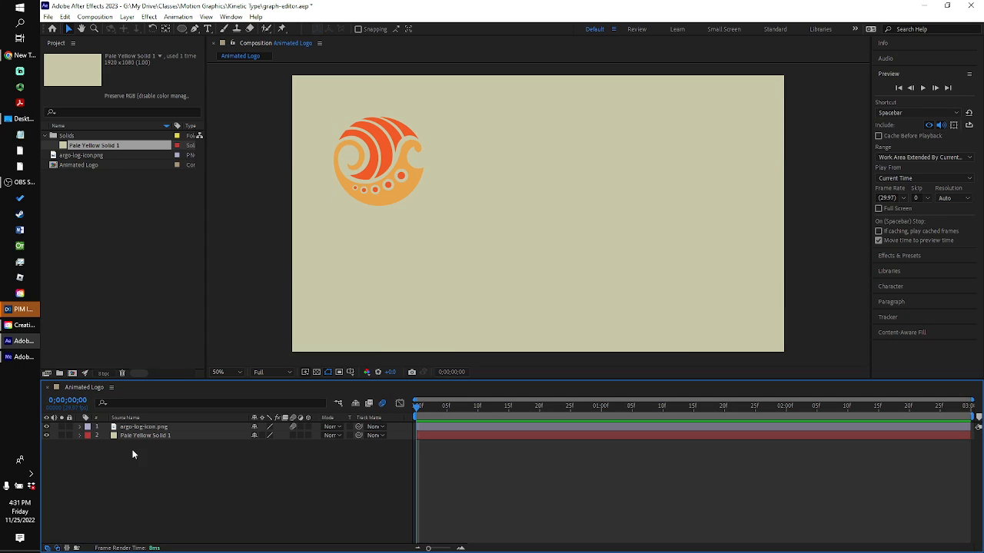
Change the pale yellow background solid's colour to pure white via Solid Settings
click(137, 437)
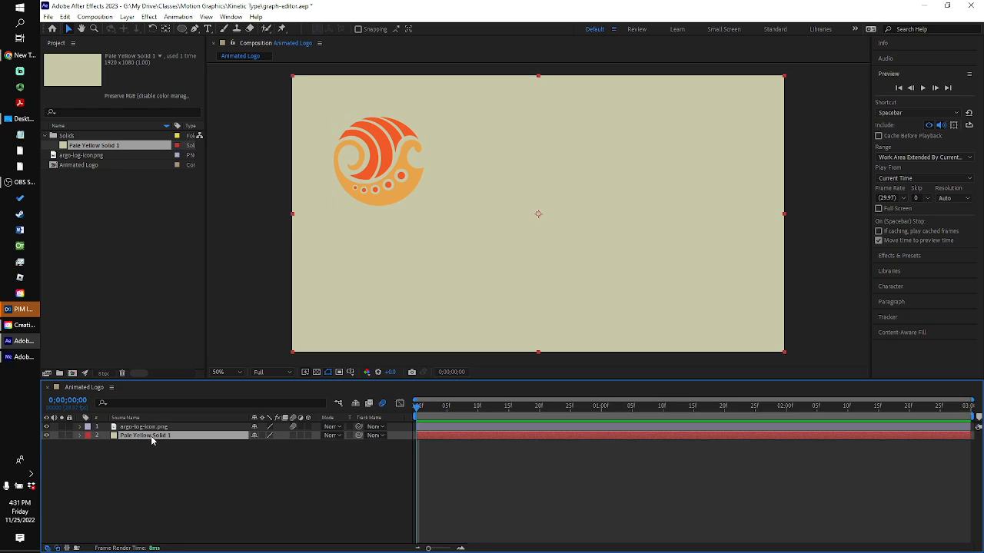
click(128, 17)
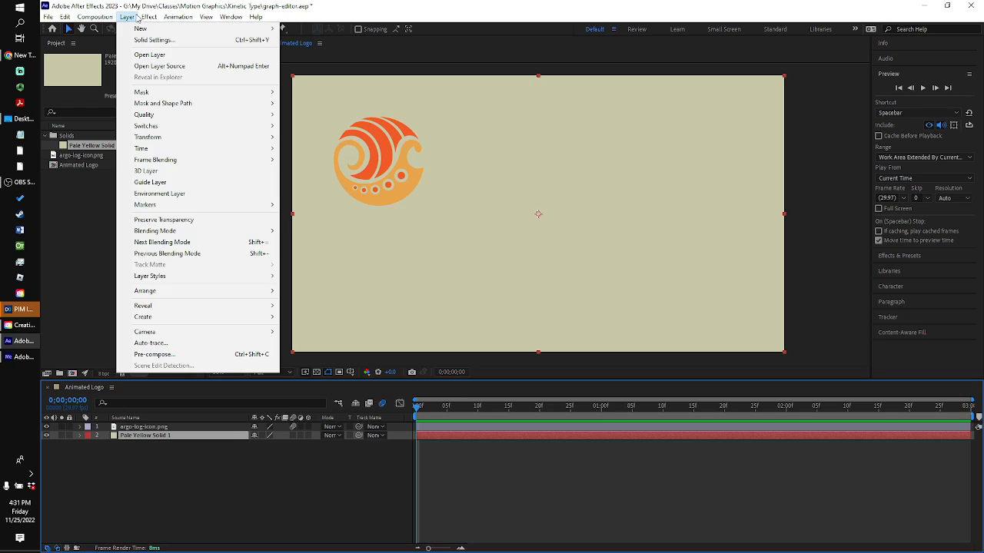
mouse_move(153, 40)
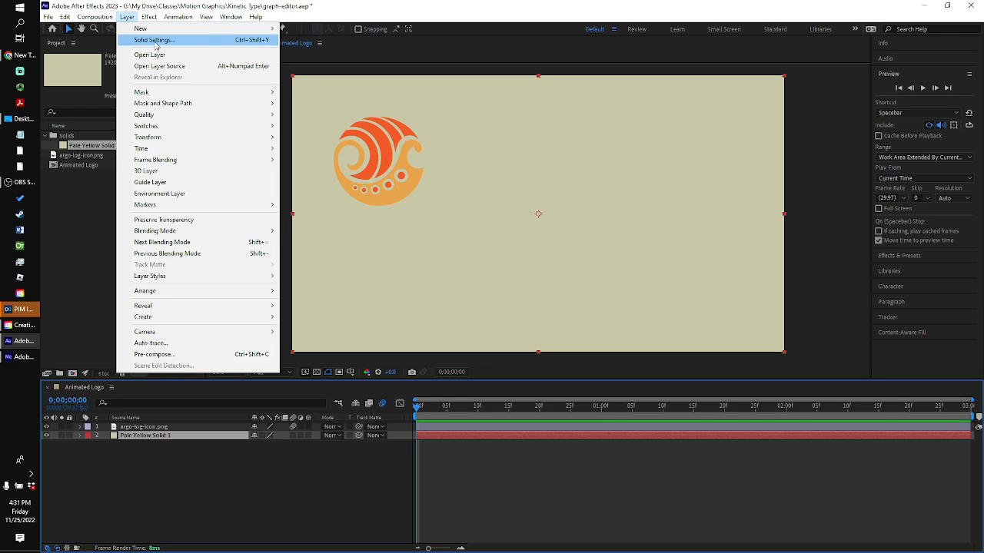
click(154, 40)
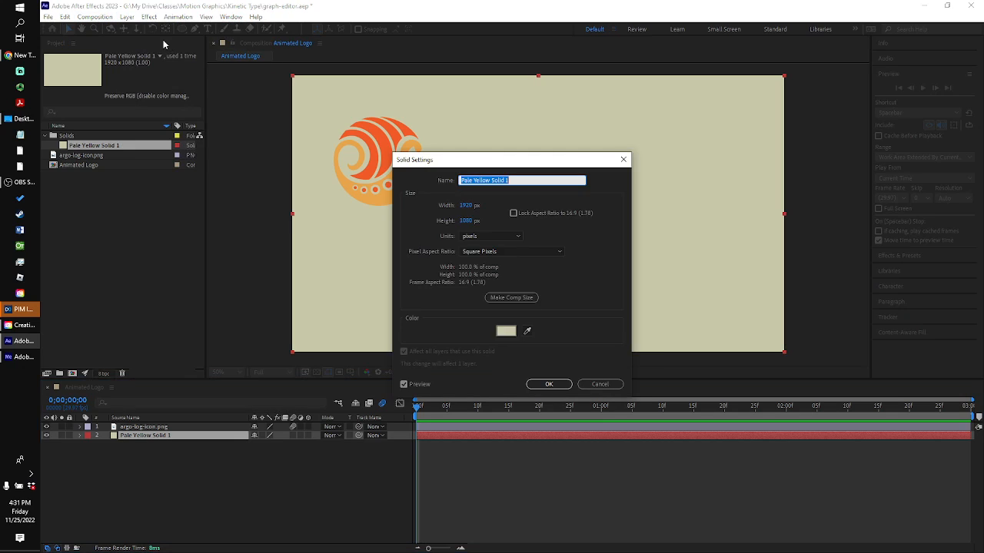
click(505, 330)
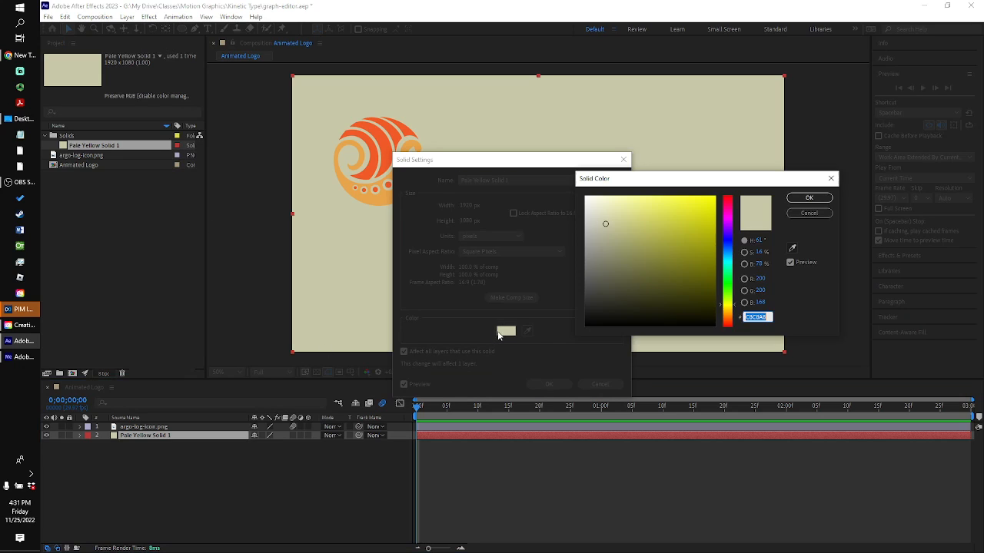
click(590, 211)
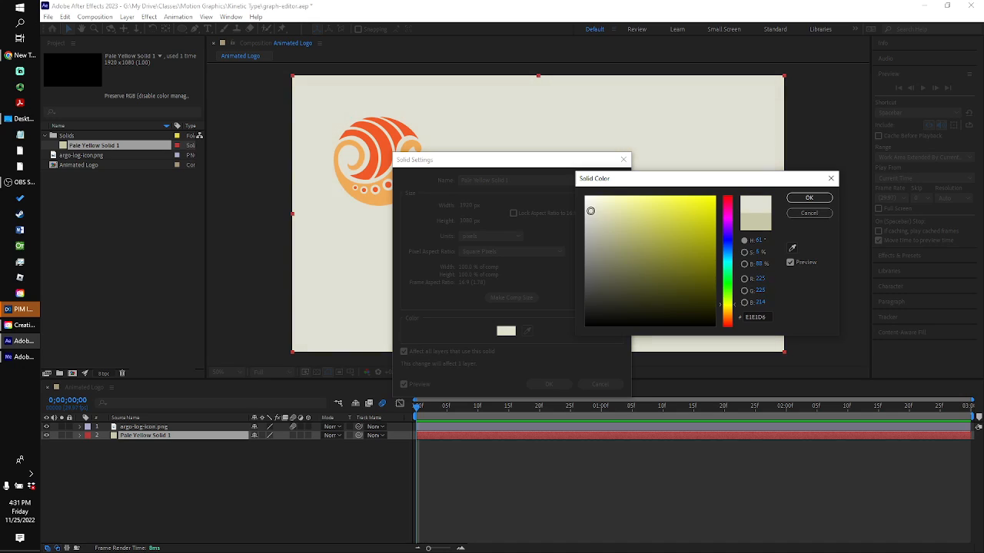
click(593, 200)
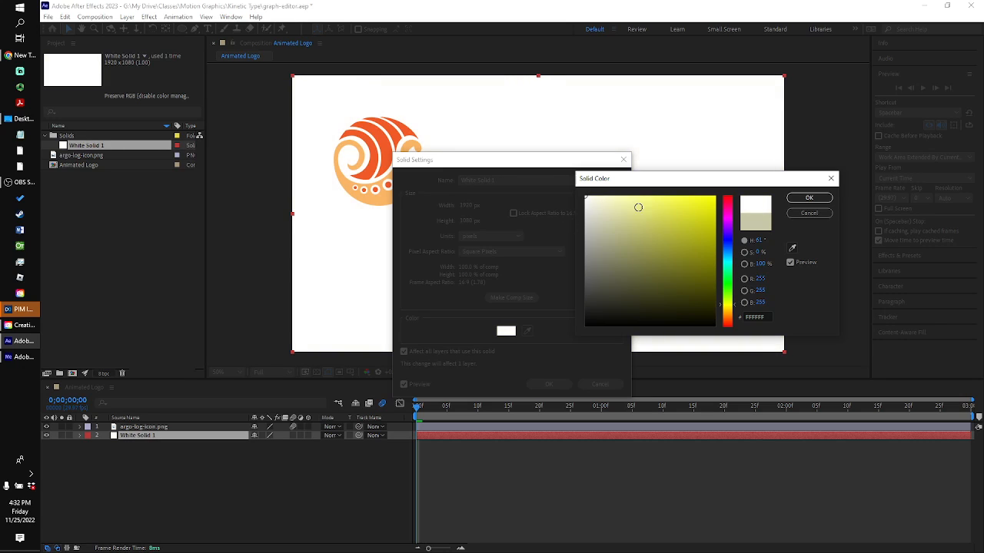
click(809, 197)
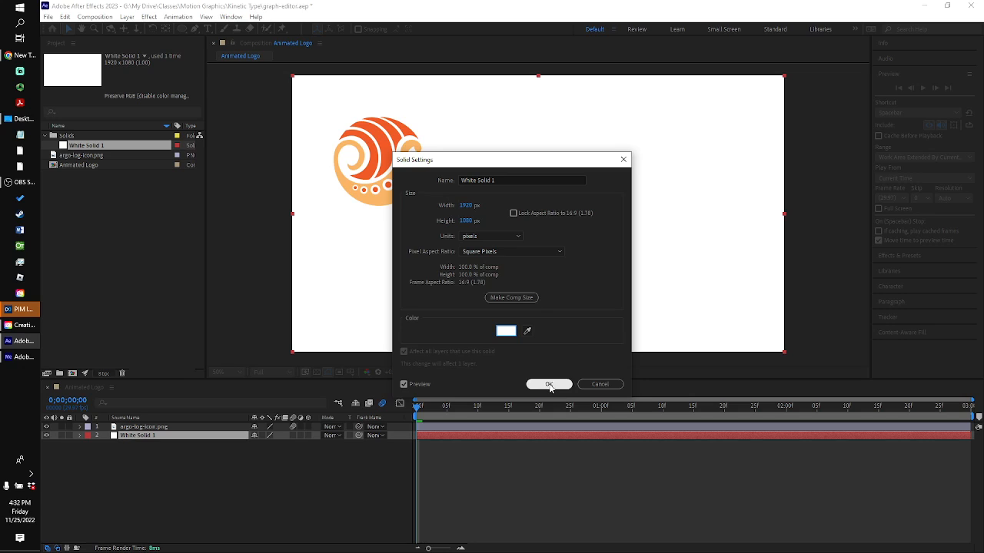
click(548, 384)
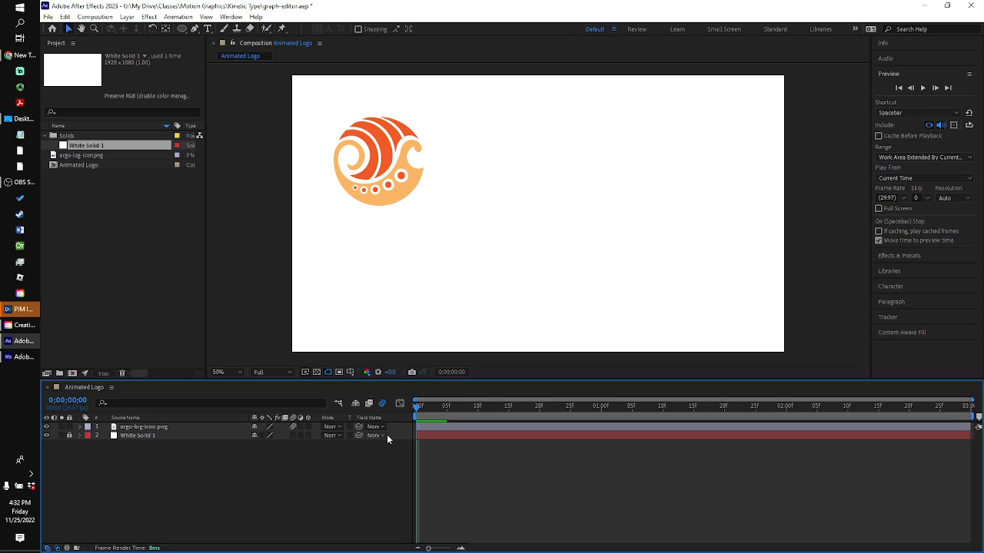
mouse_move(421, 408)
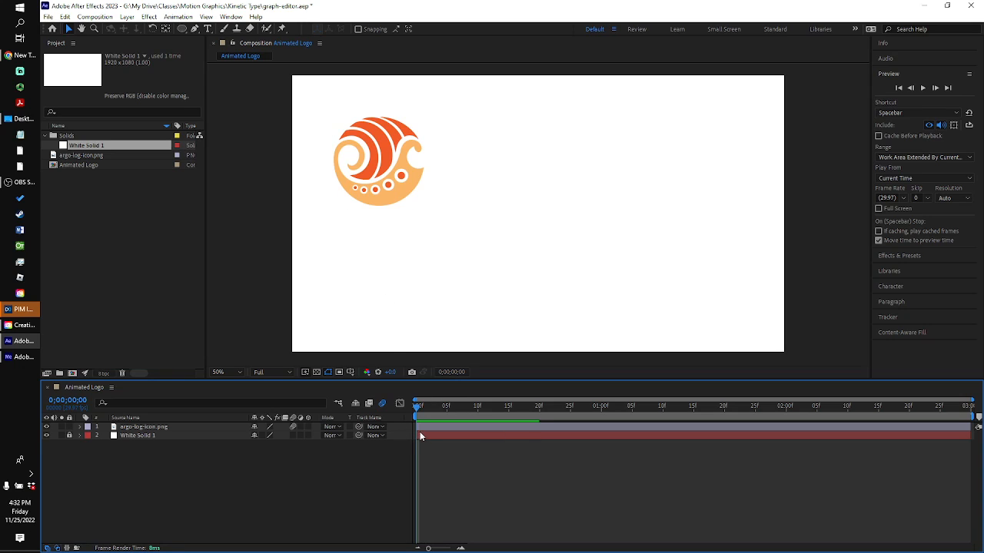
Expand the logo layer's Transform properties showing its X and Y position keyframes
click(145, 427)
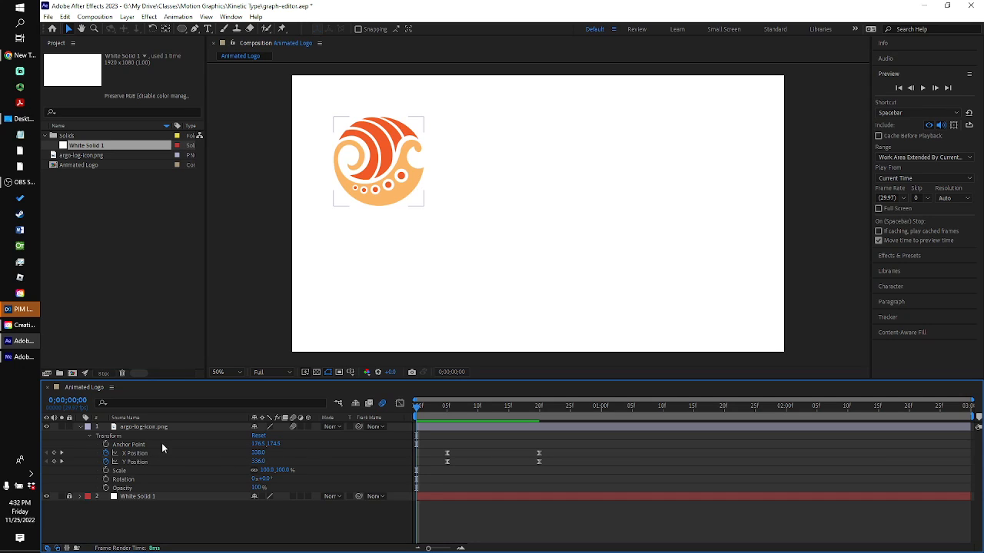
mouse_move(114, 455)
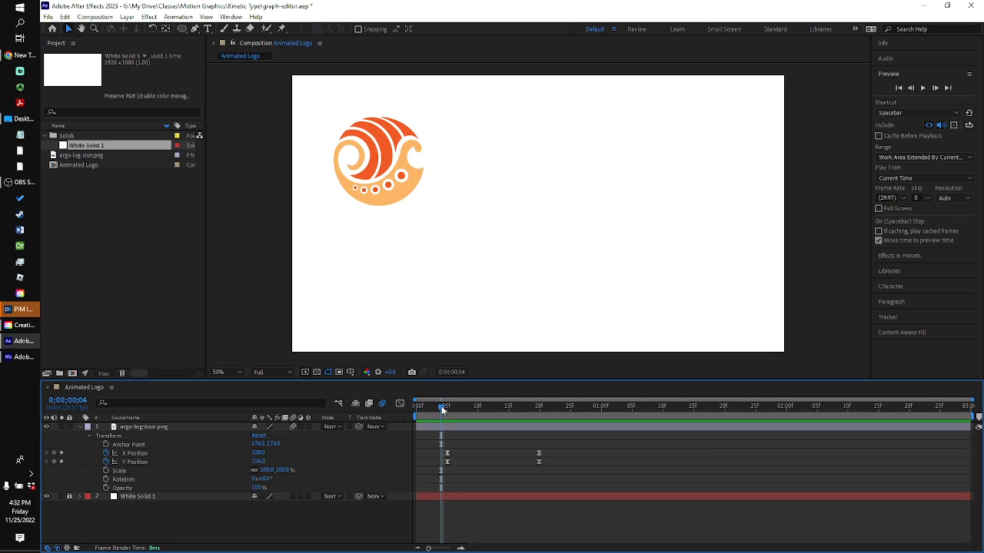
mouse_move(442, 412)
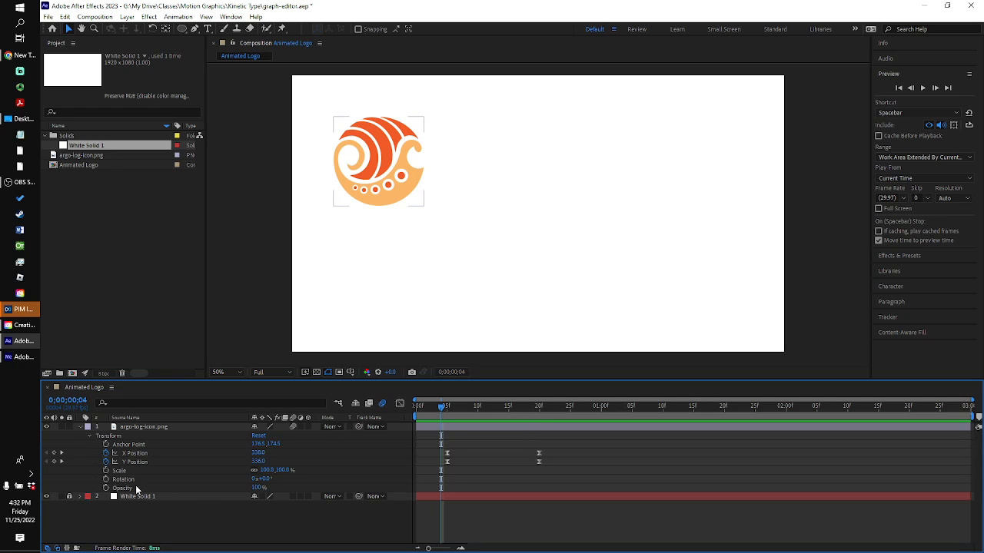
Keyframe Rotation at the start and at the last Position keyframe so the logo rolls, then preview
click(104, 480)
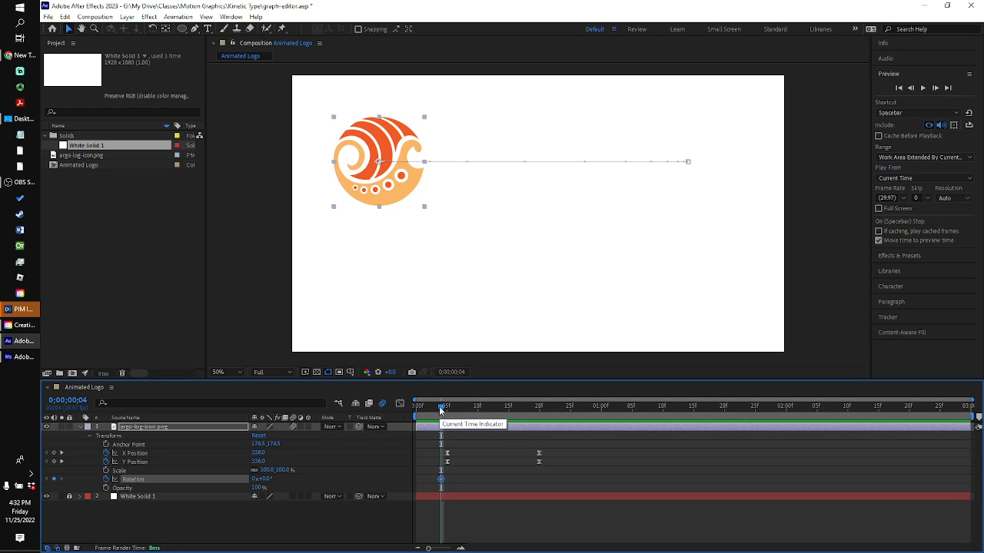
drag(443, 406, 478, 406)
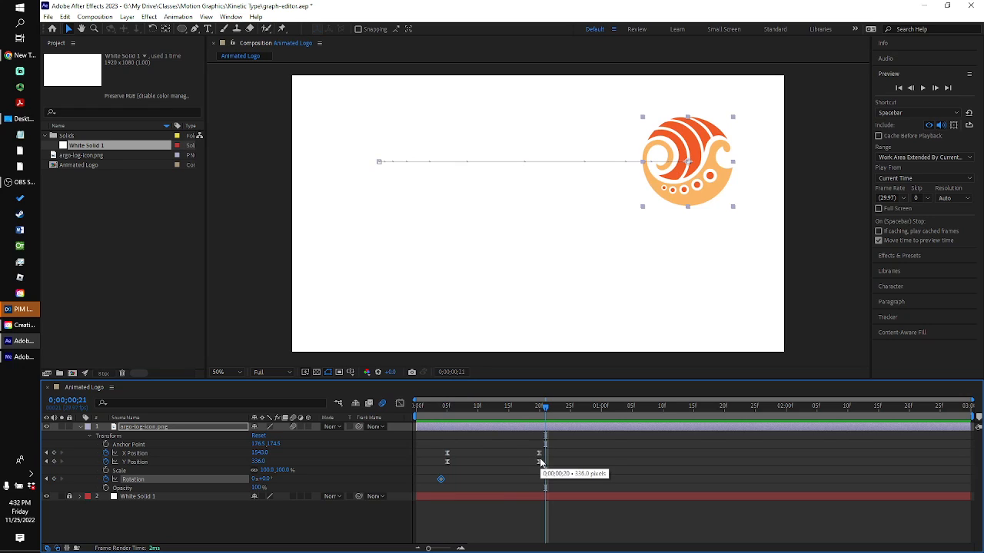
mouse_move(323, 483)
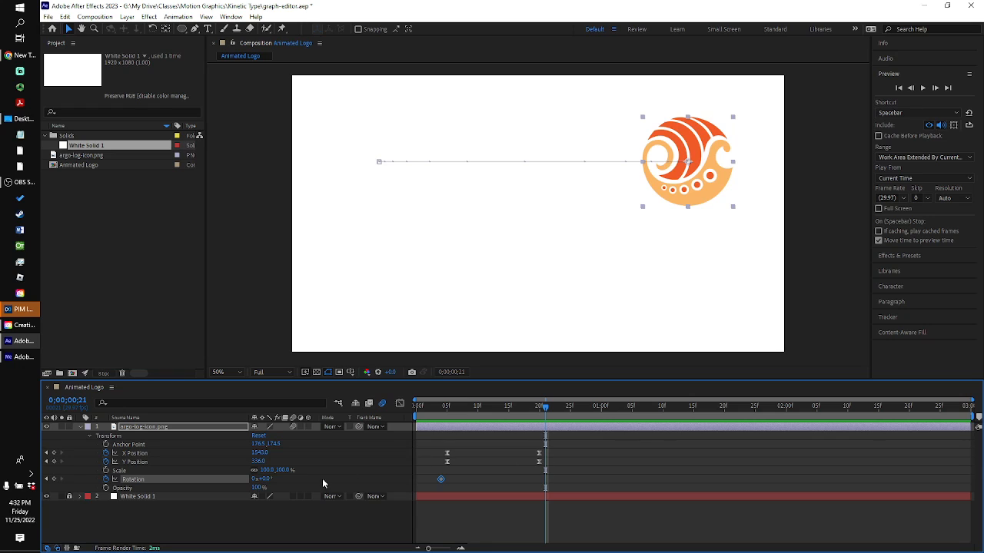
click(55, 479)
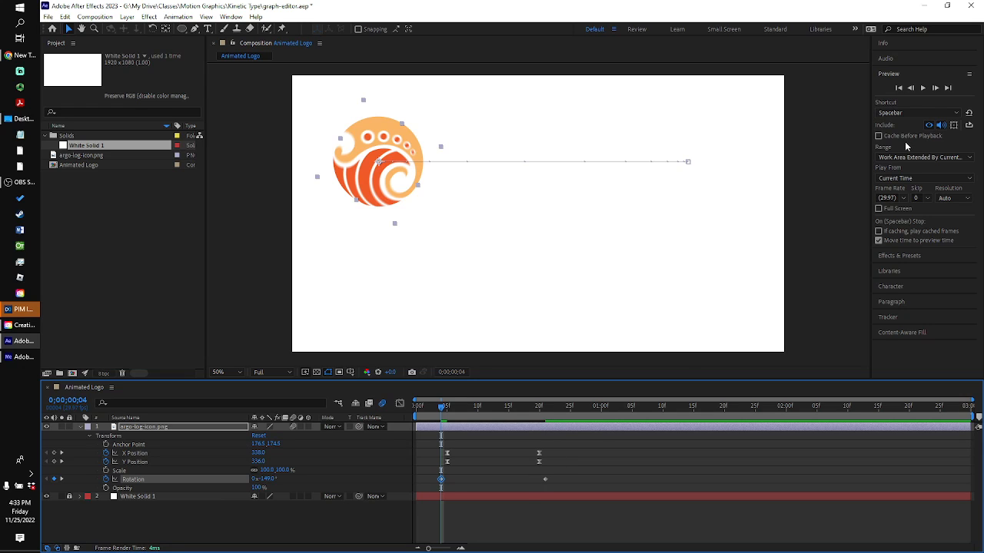
click(922, 88)
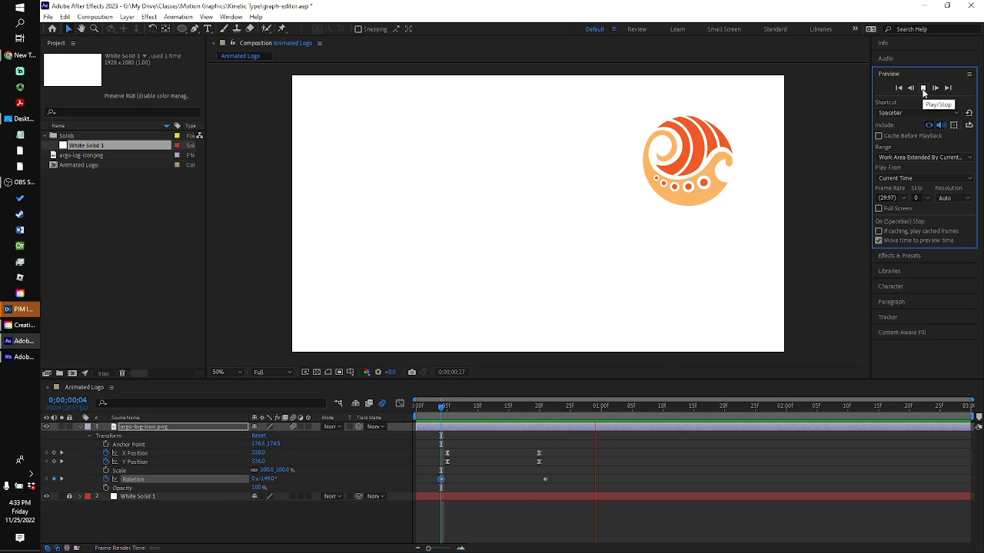
Replay and stop the preview of the rolling slide to check the motion
click(922, 88)
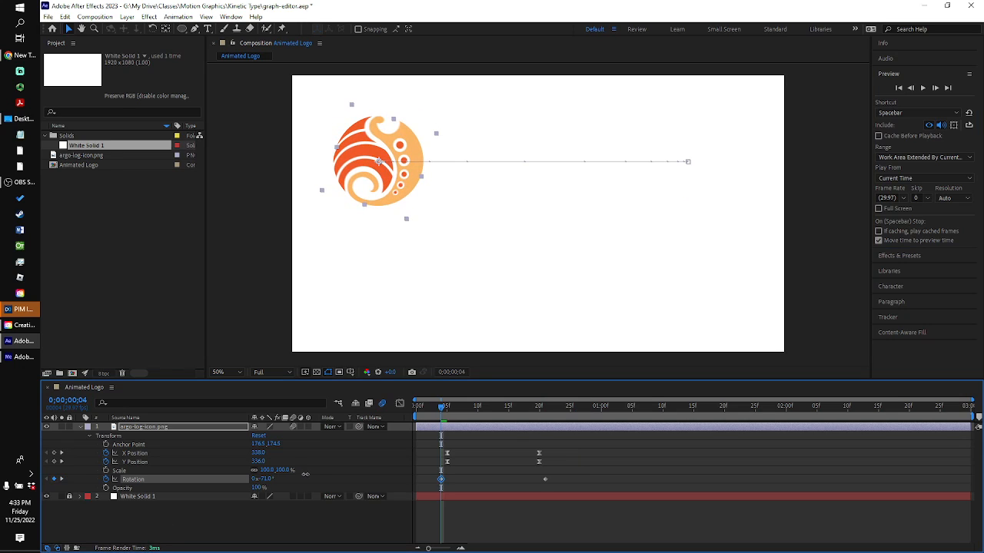
click(922, 88)
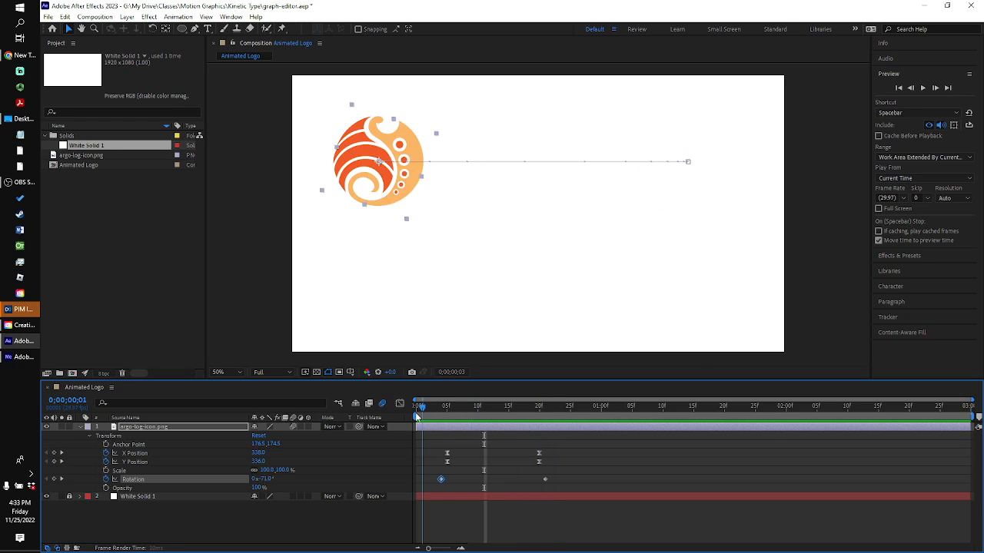
click(922, 87)
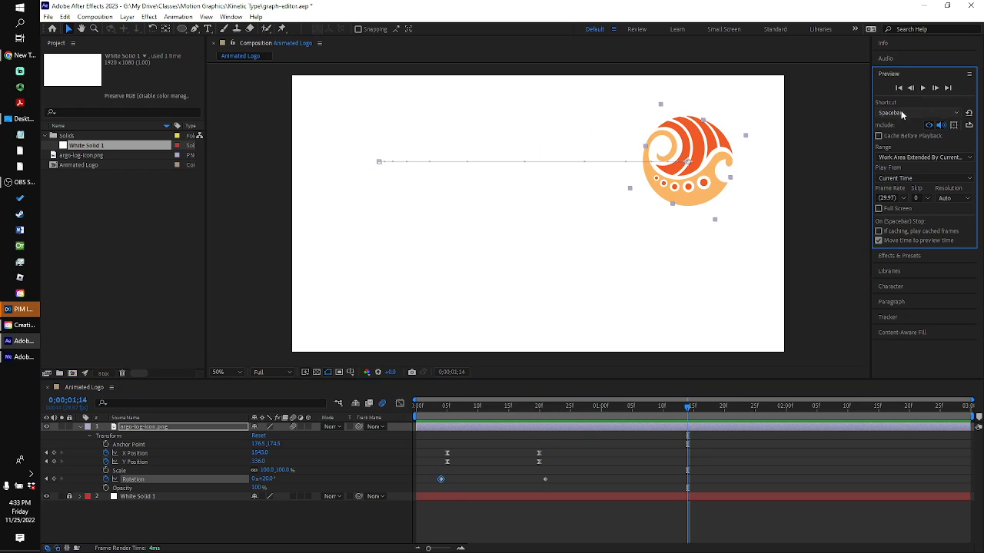
click(464, 406)
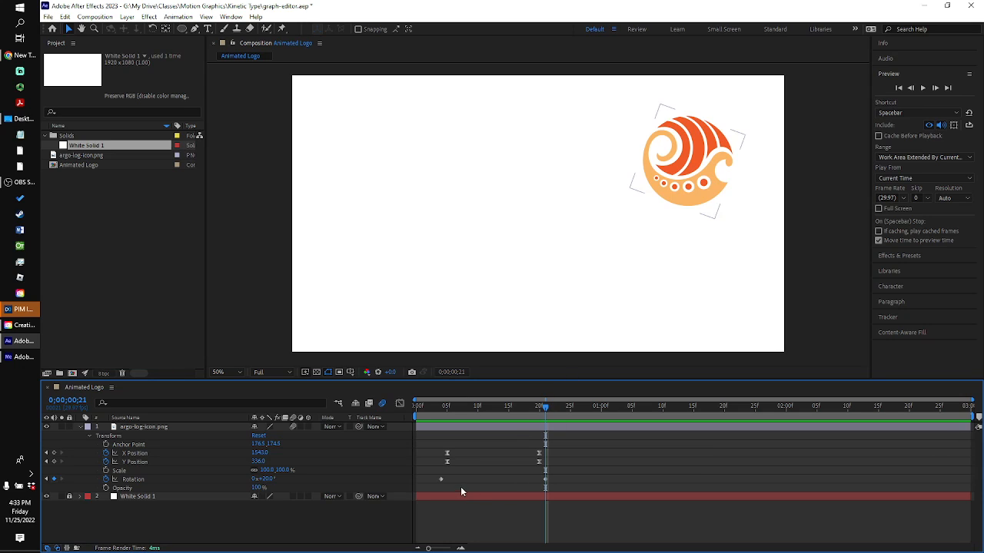
mouse_move(440, 485)
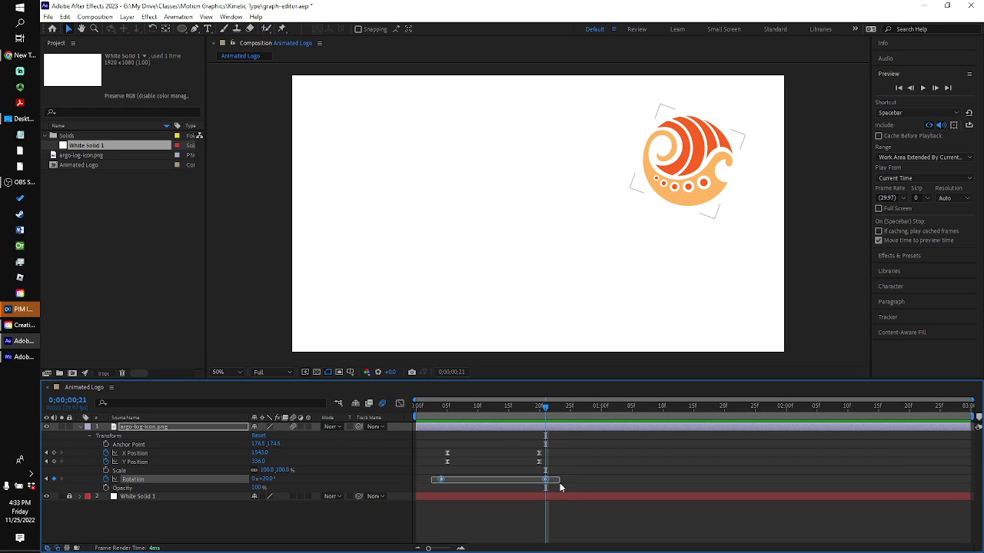
Apply Keyframe Assistant > Easy Ease to the two selected Rotation keyframes
right_click(545, 480)
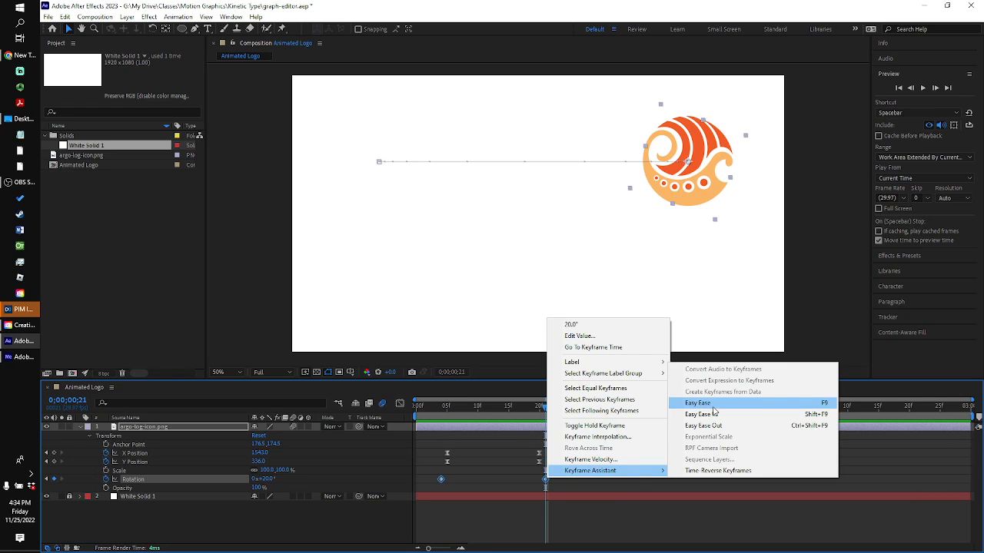
click(698, 402)
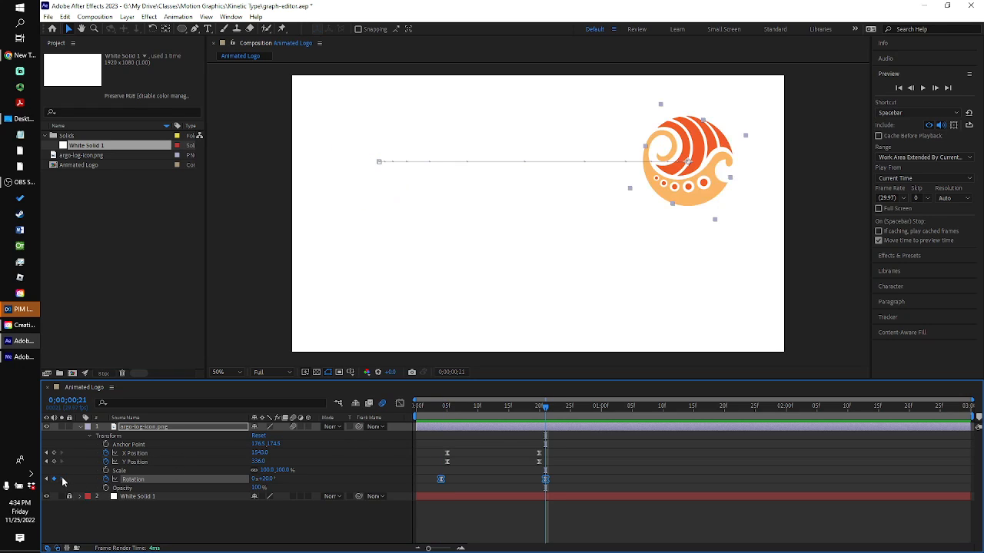
mouse_move(46, 479)
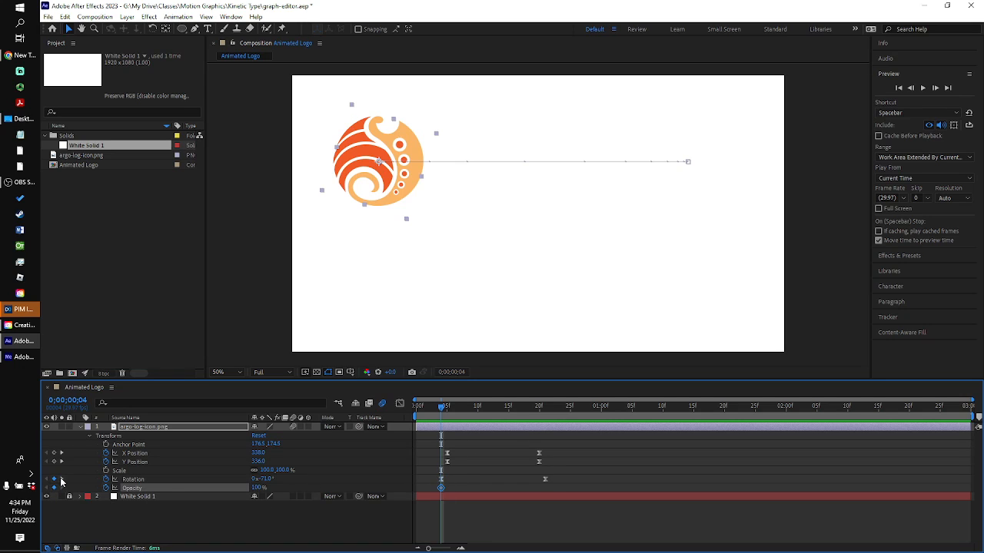
Keyframe the logo's Opacity at 0% on the first frame so it starts invisible
click(62, 480)
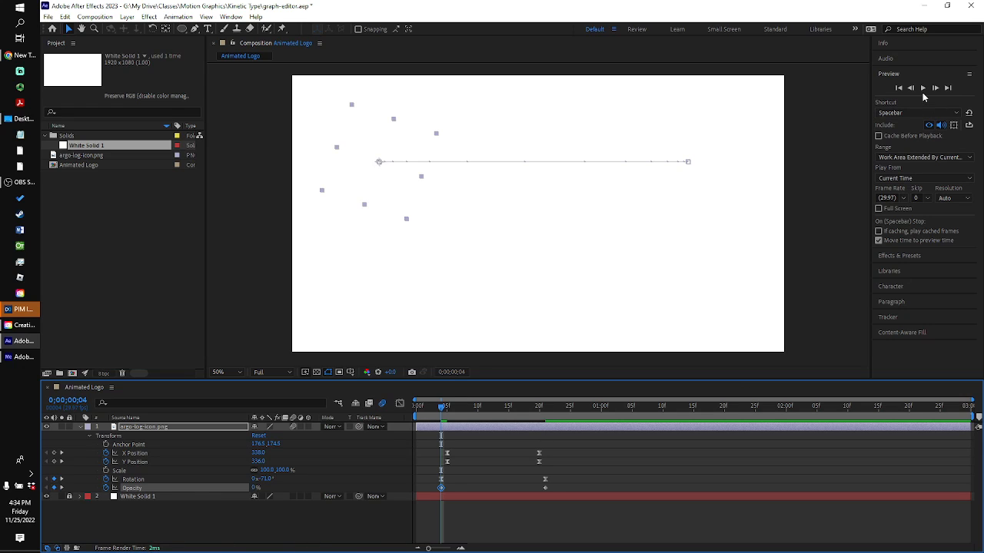
click(922, 87)
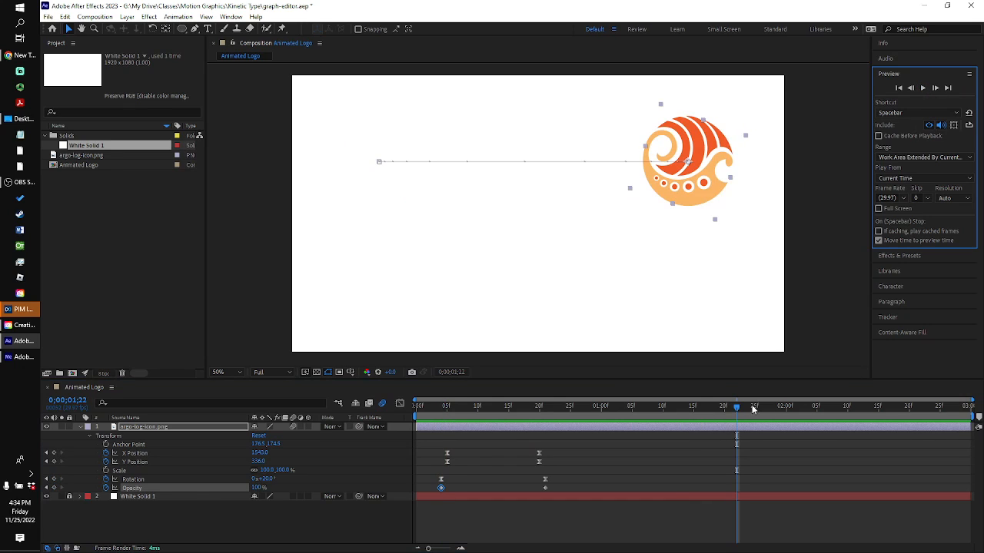
Move to the last Position keyframe where the logo reaches 100% opacity
click(521, 406)
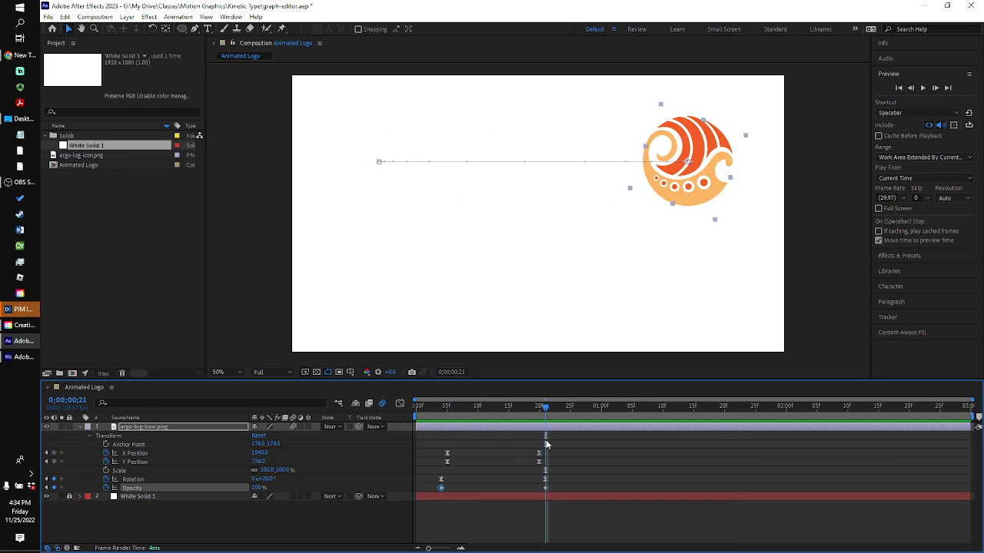
mouse_move(721, 452)
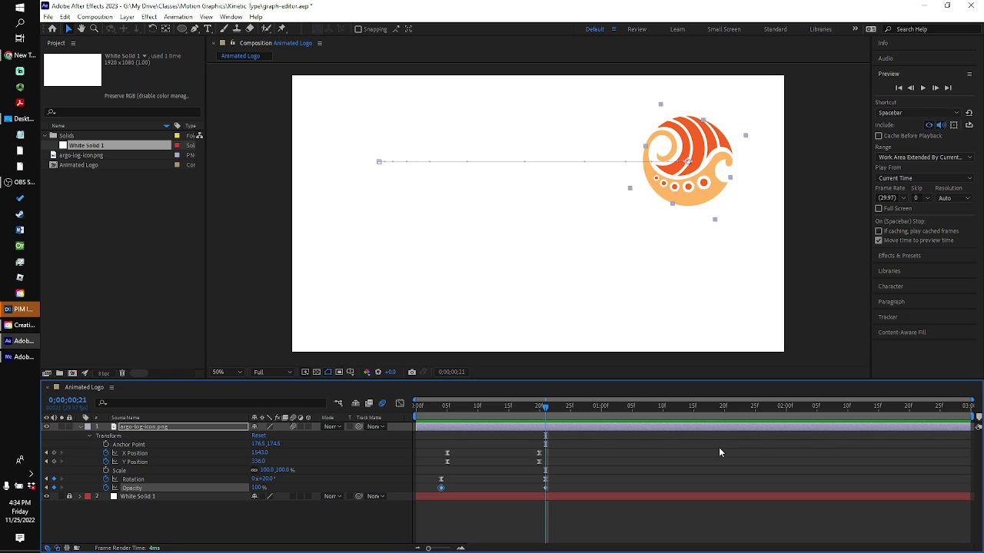
mouse_move(713, 455)
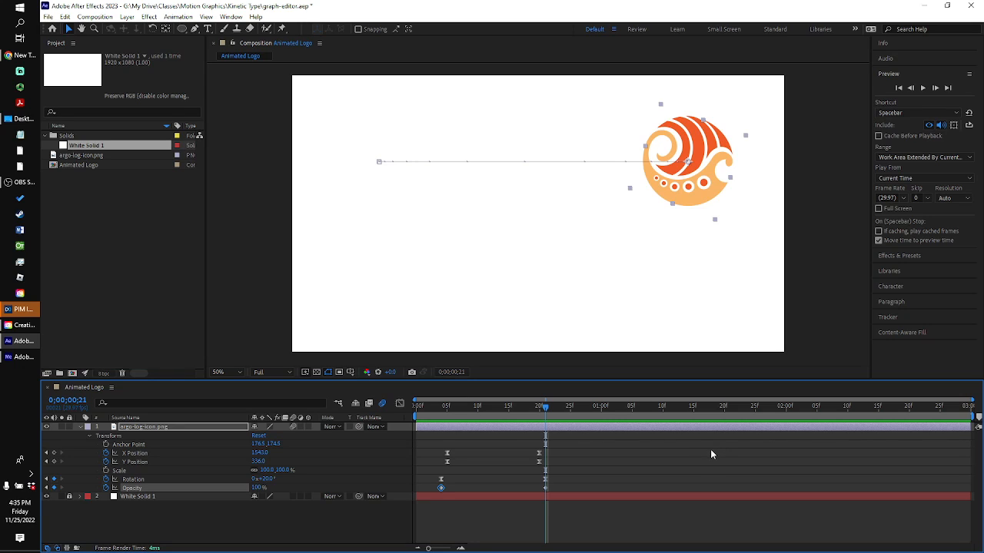